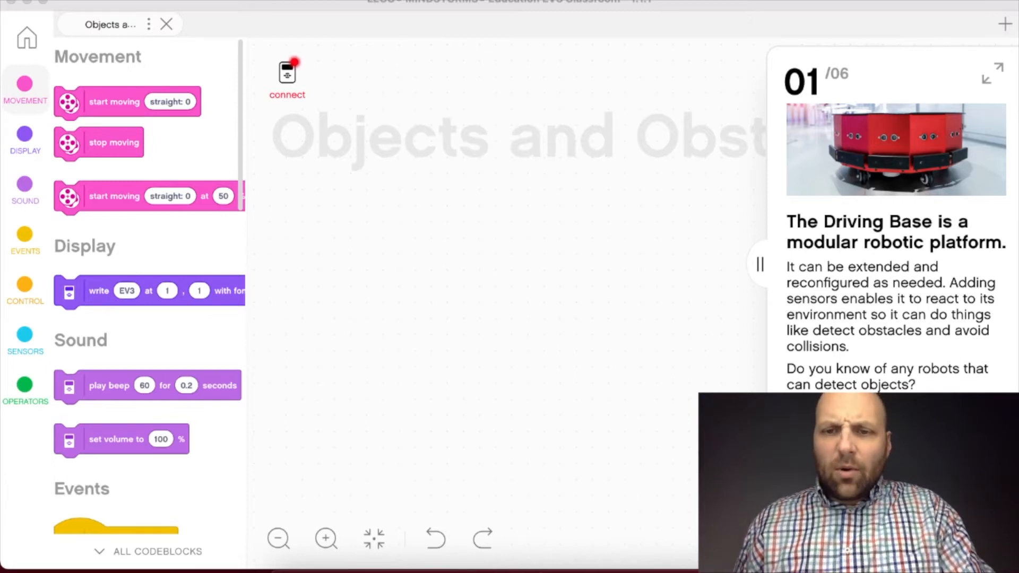
mouse_move(882, 332)
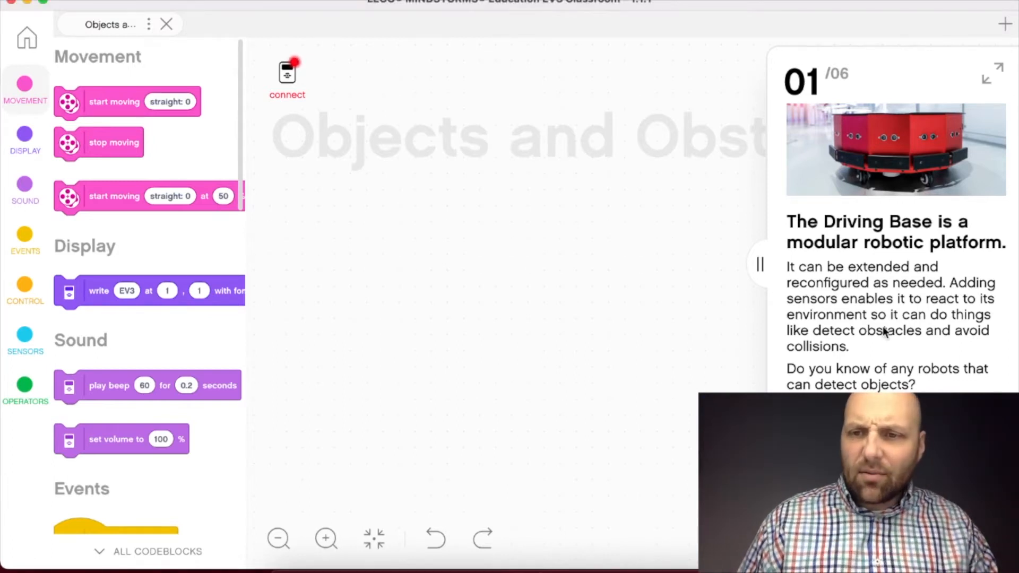